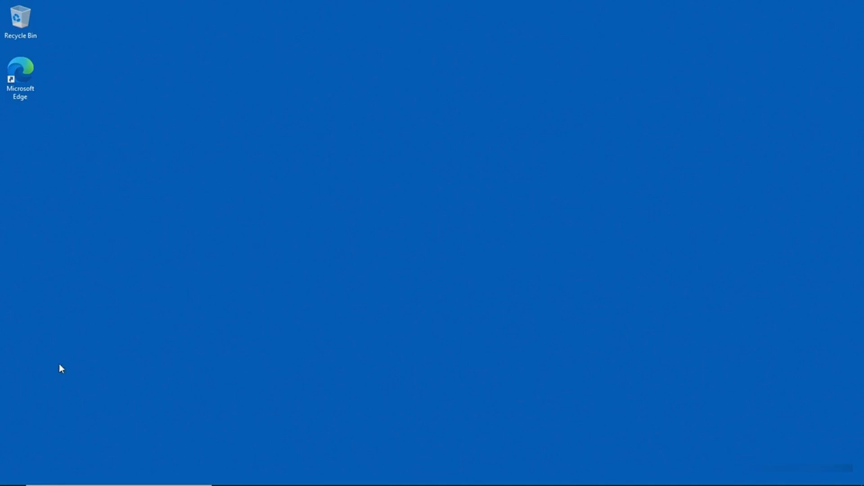
Navigate the Start menu's app list to the W section and expand the Windows PowerShell group
left_click(13, 475)
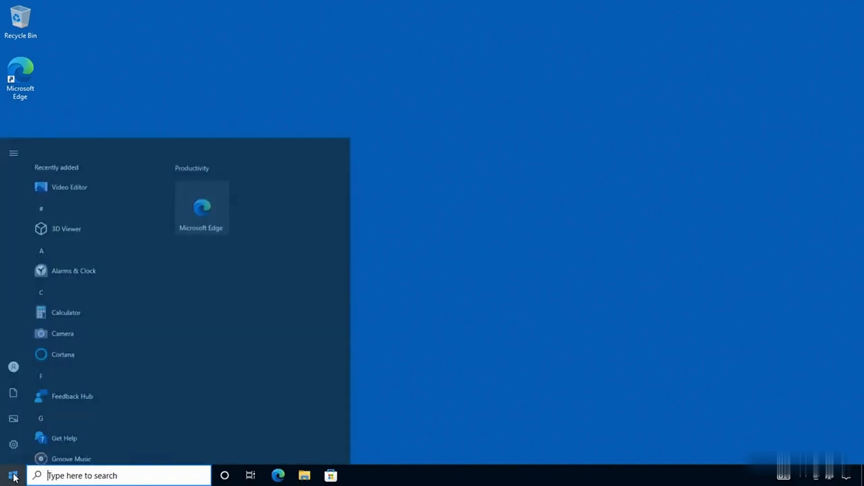
scroll("down", 3)
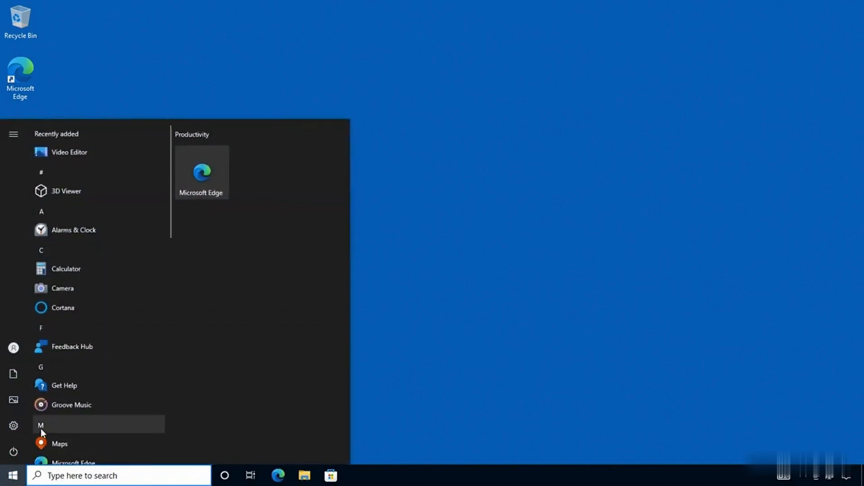
left_click(39, 425)
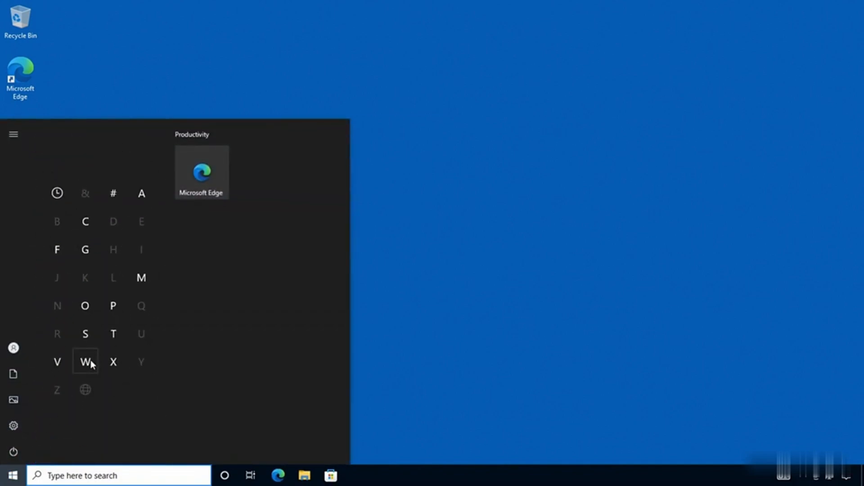
left_click(84, 362)
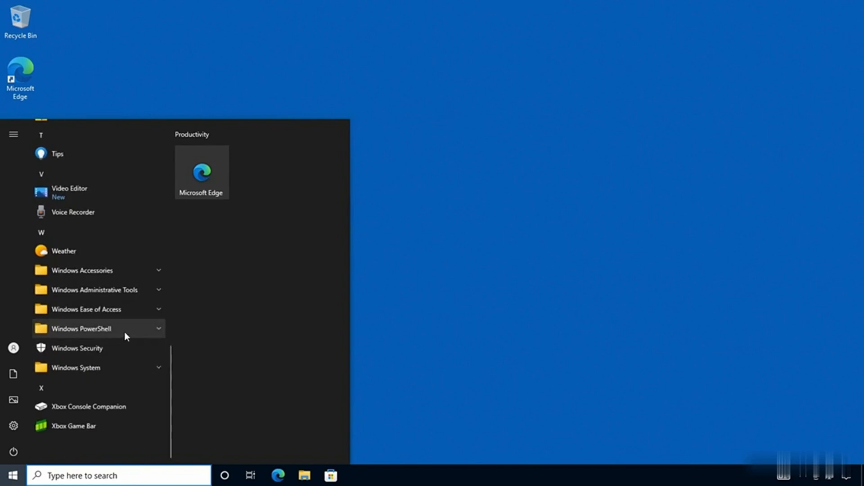
left_click(80, 328)
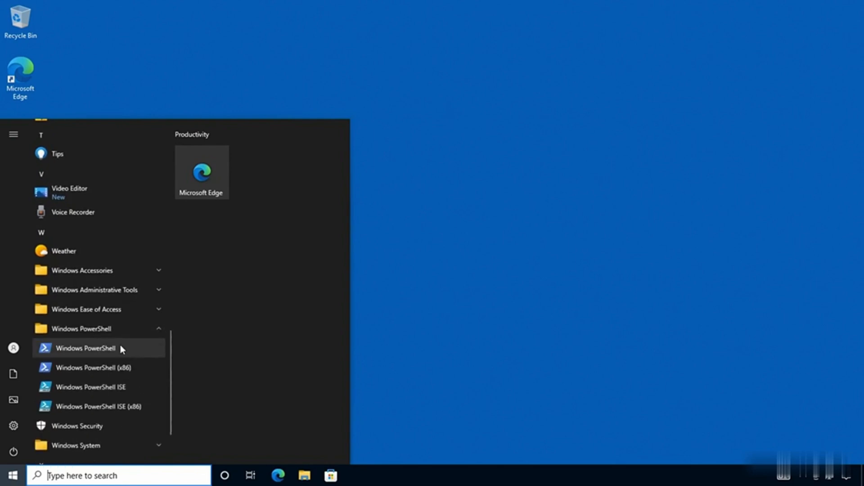
Launch Windows PowerShell as administrator and approve the UAC prompt
right_click(86, 348)
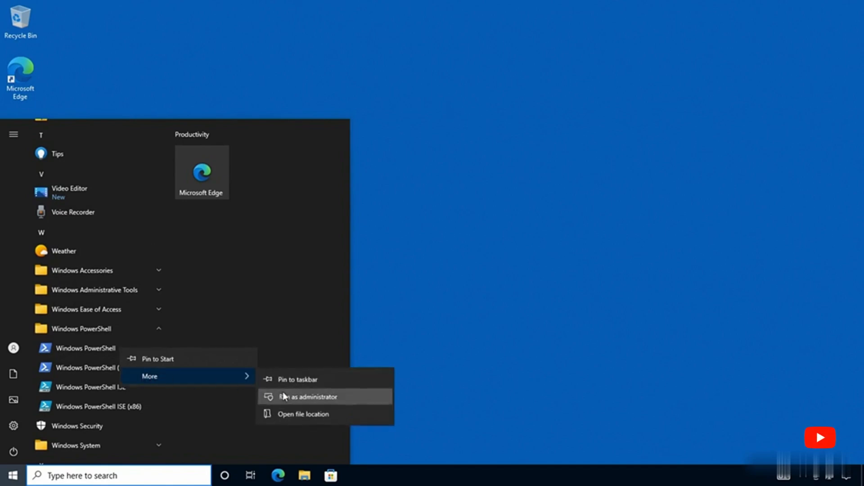
left_click(309, 396)
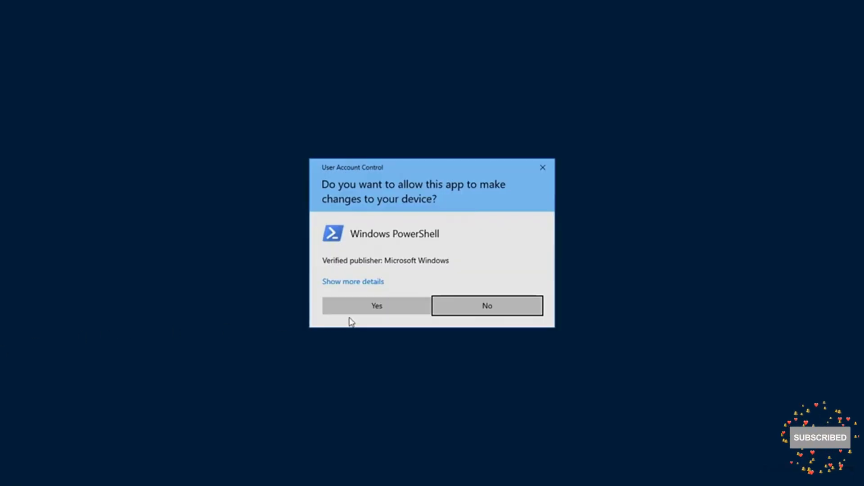
left_click(376, 306)
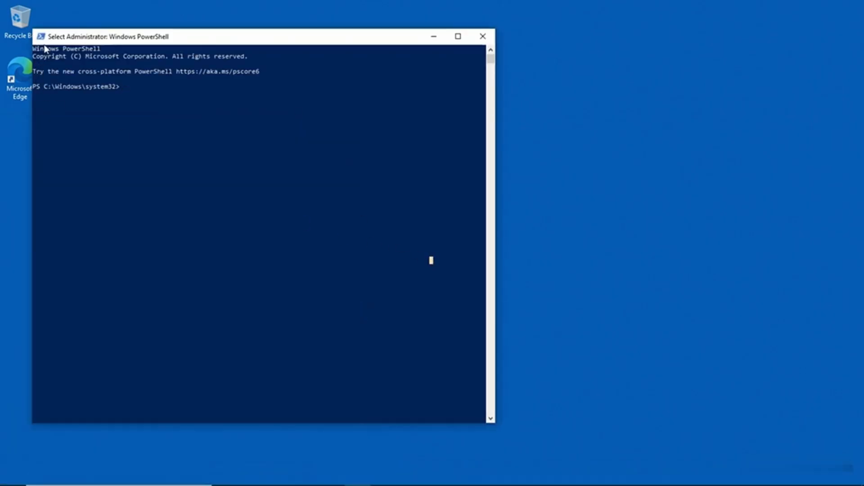
Set the console font size to 18 through the window's Properties dialog
right_click(110, 36)
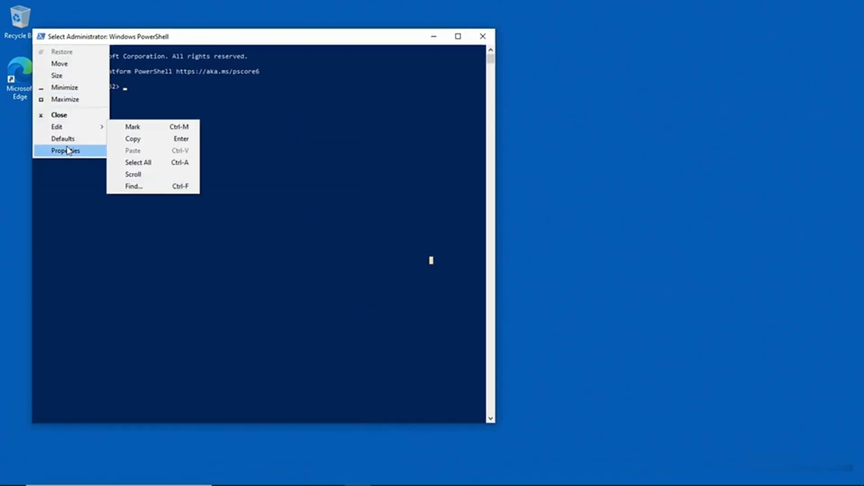
left_click(65, 151)
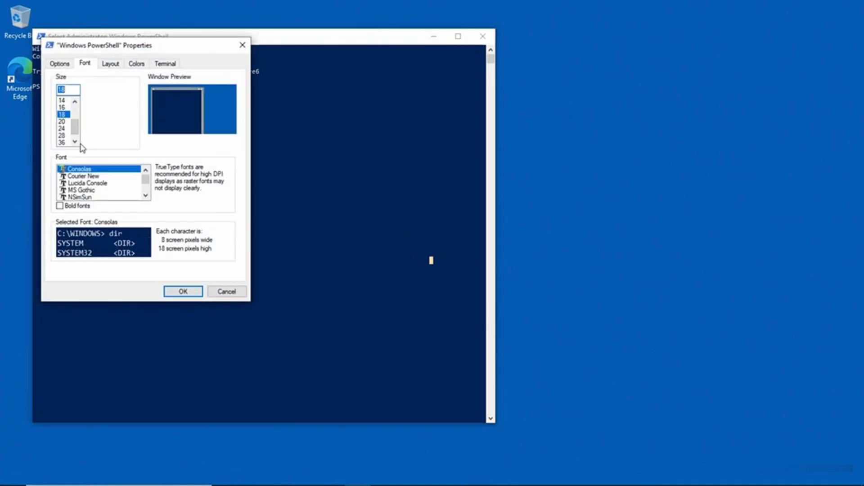
left_click(183, 291)
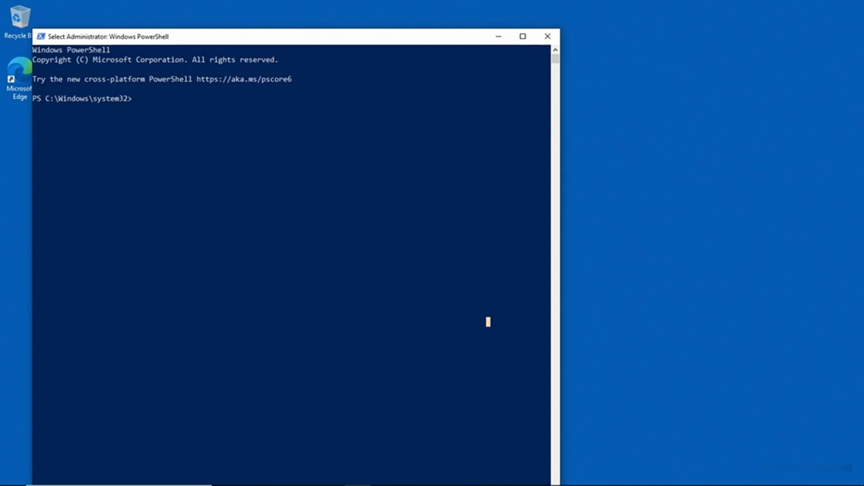
Run Get-Process and scroll through the full list of running processes to the prompt
left_click(137, 99)
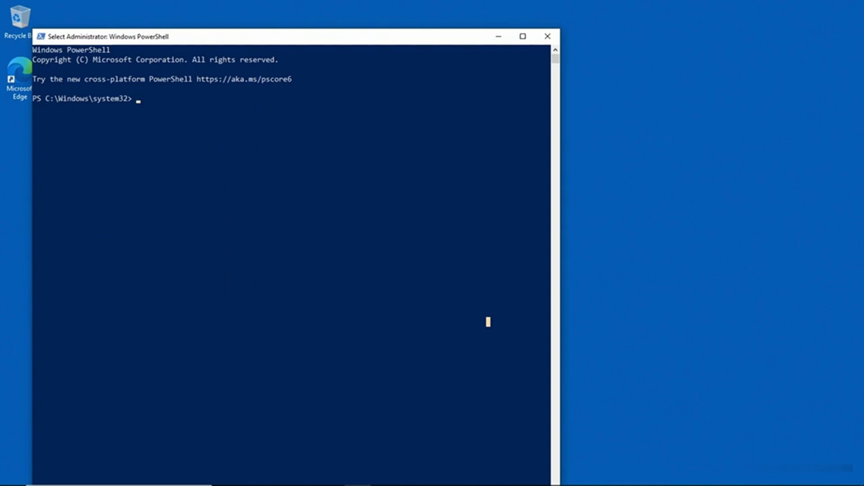
type("Get")
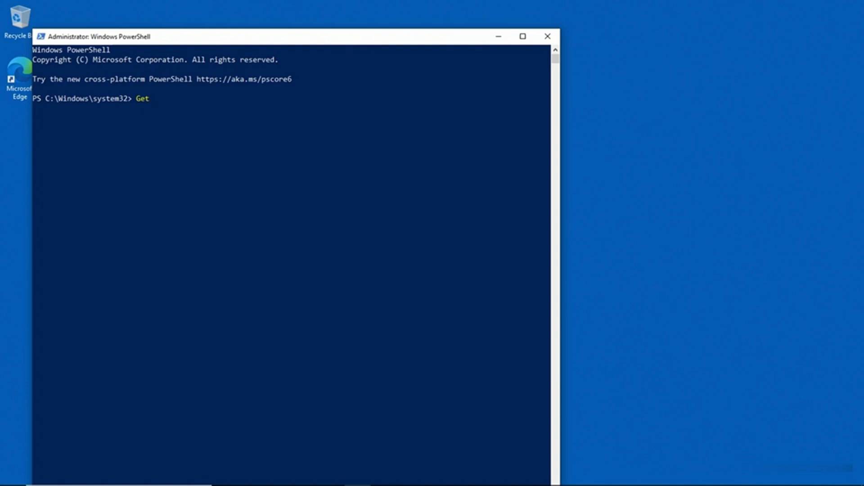
type("-Process")
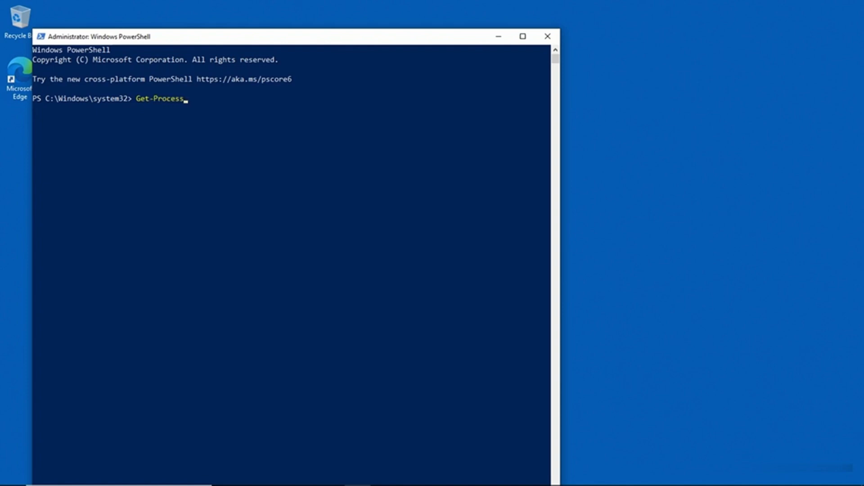
key("Return")
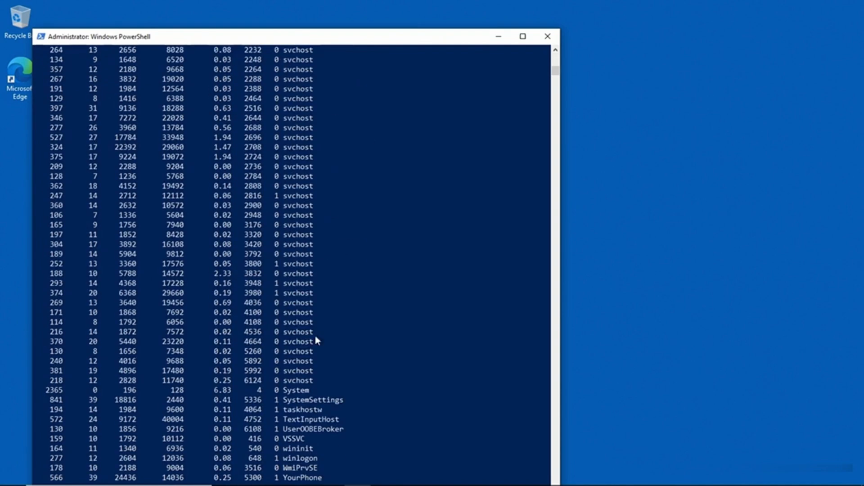
mouse_move(350, 335)
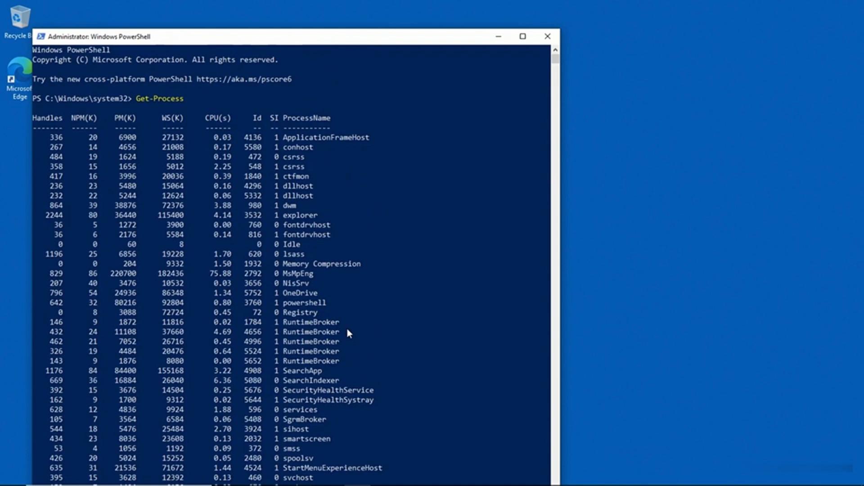
mouse_move(82, 132)
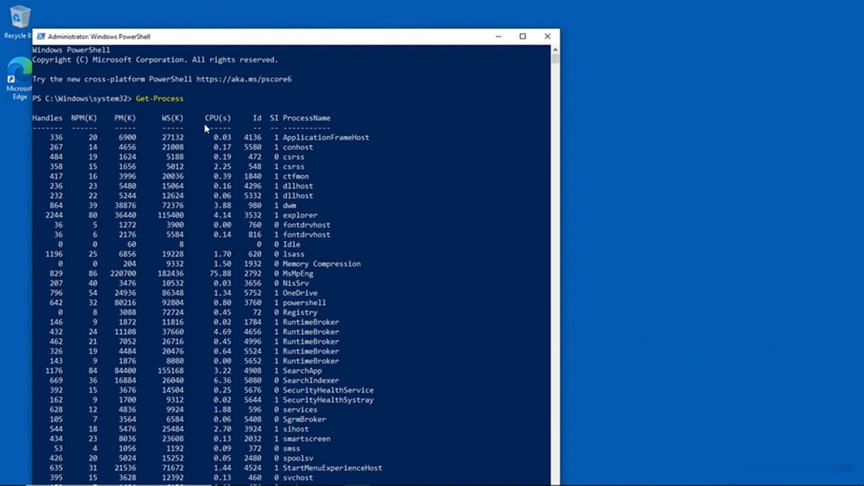
mouse_move(229, 137)
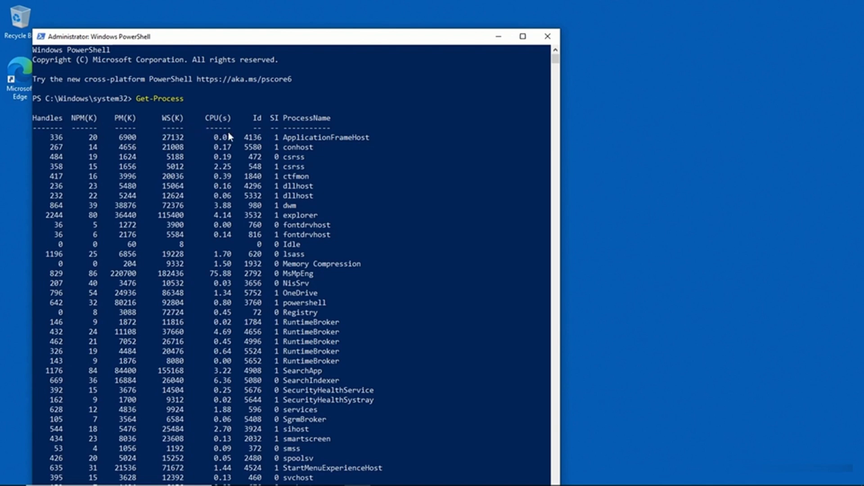
mouse_move(304, 132)
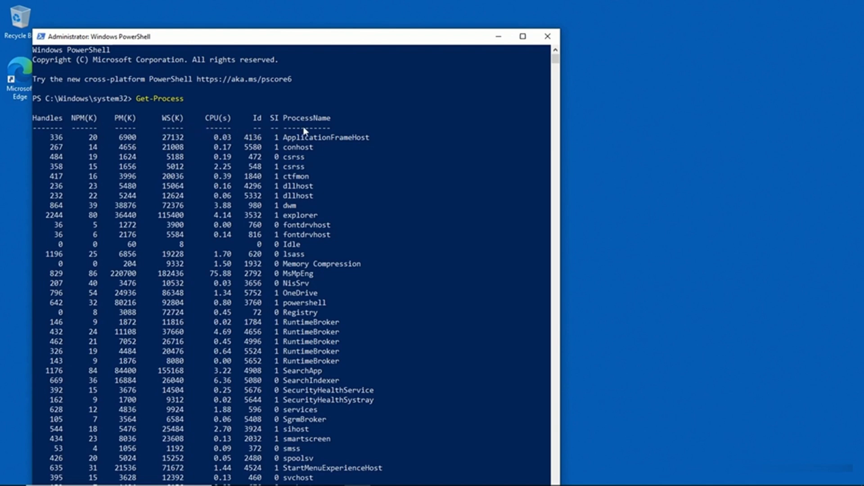
mouse_move(396, 224)
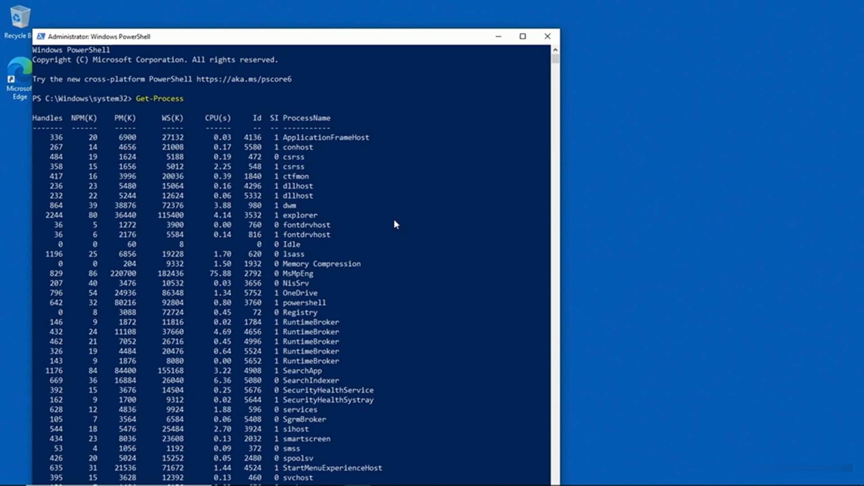
scroll("down", 3)
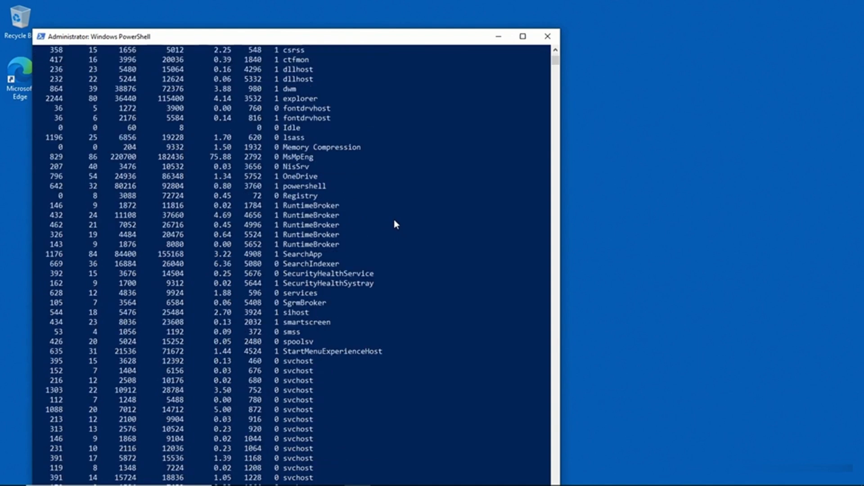
scroll("down", 3)
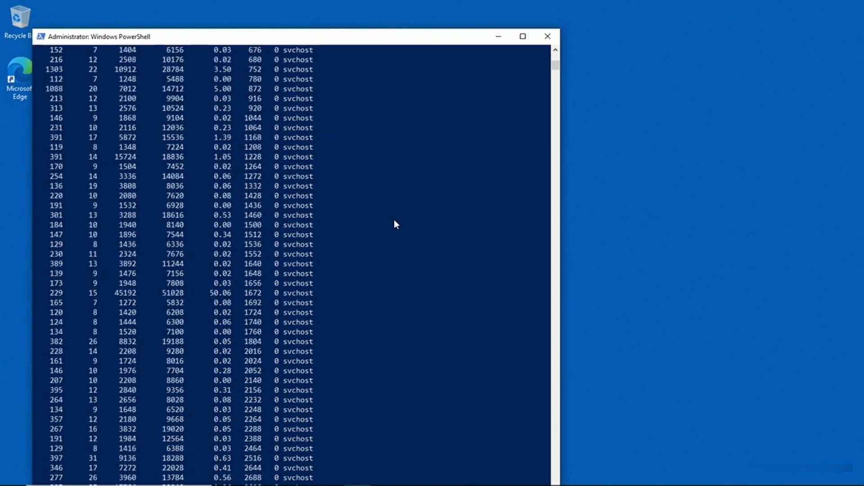
scroll("down", 3)
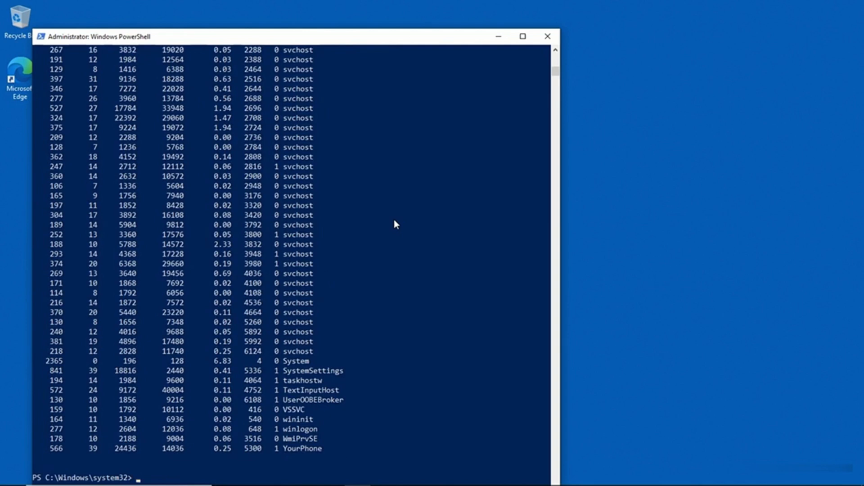
Run Get-Process | Sort-Object -Property CPU to list processes by ascending CPU time
type("Get-Process | S")
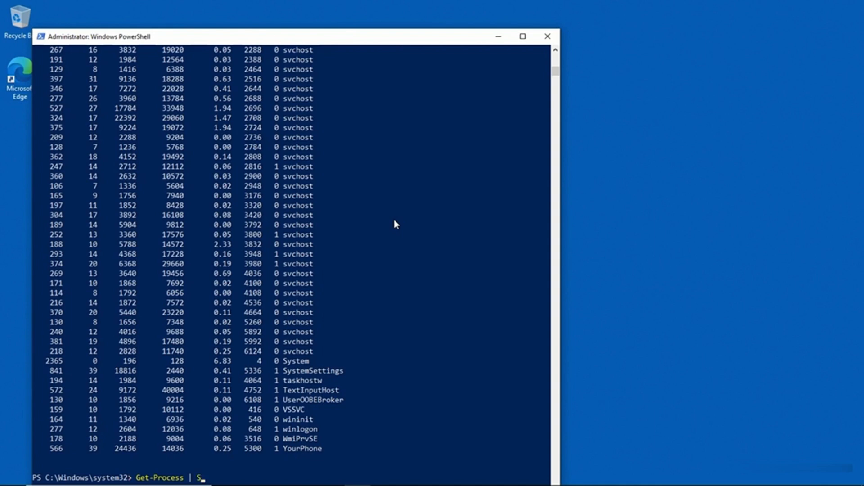
type("ort-Ob")
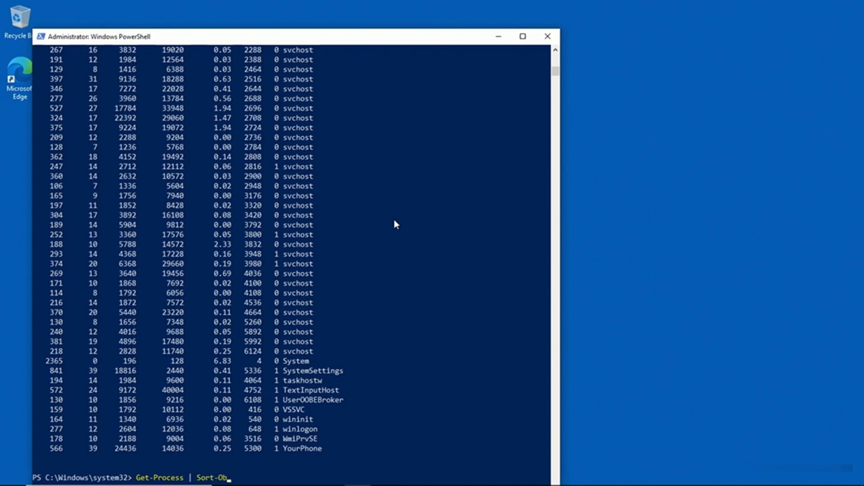
type("ject")
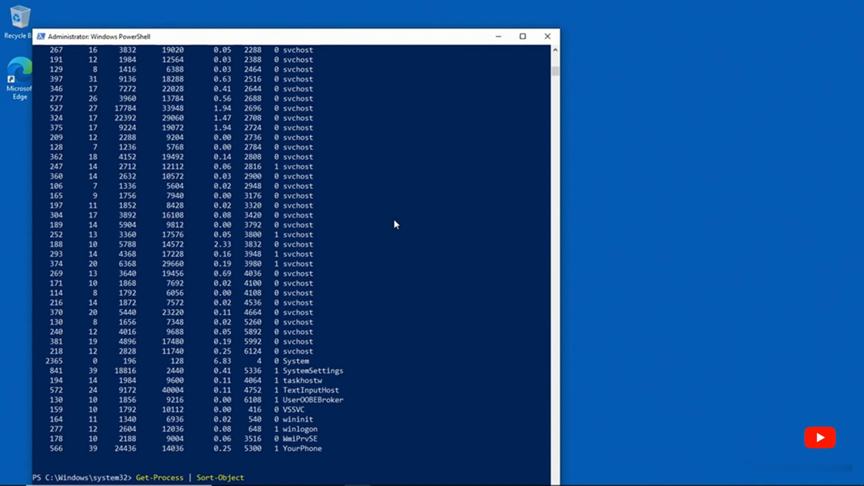
left_click(820, 437)
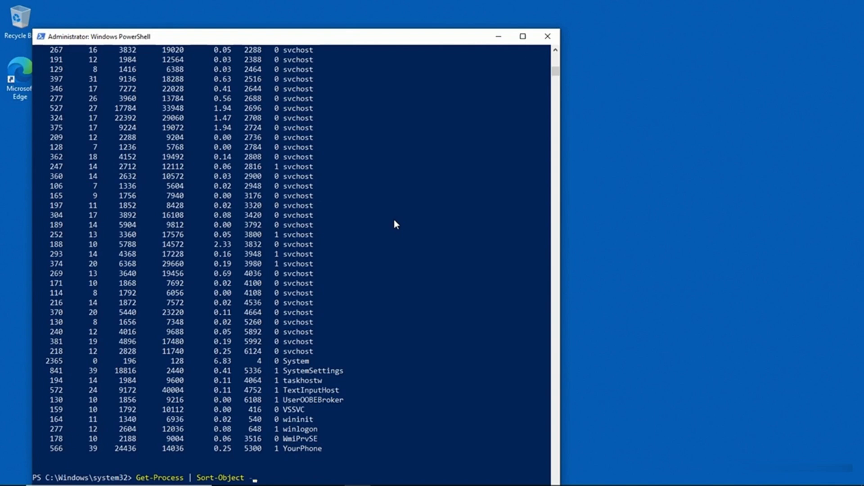
type("-Propert")
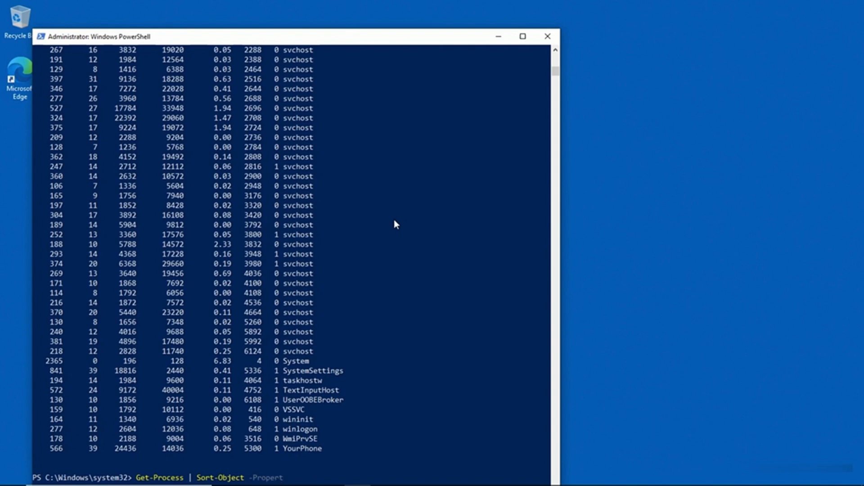
type("y")
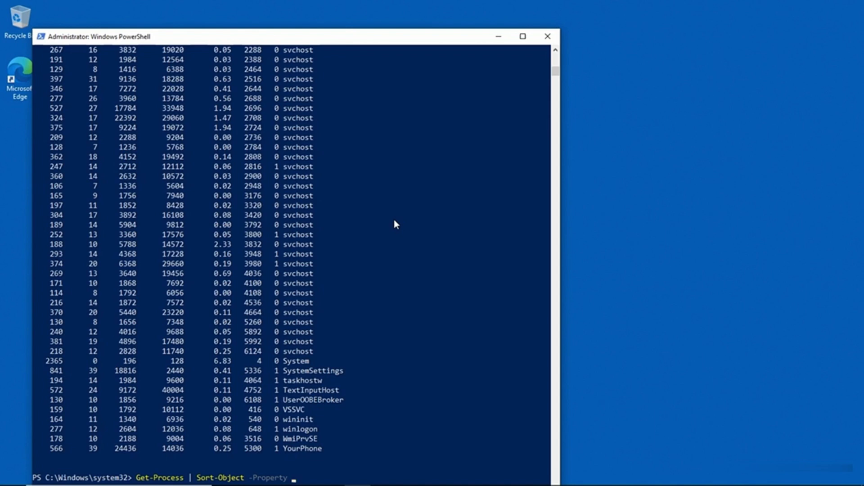
type("CPU")
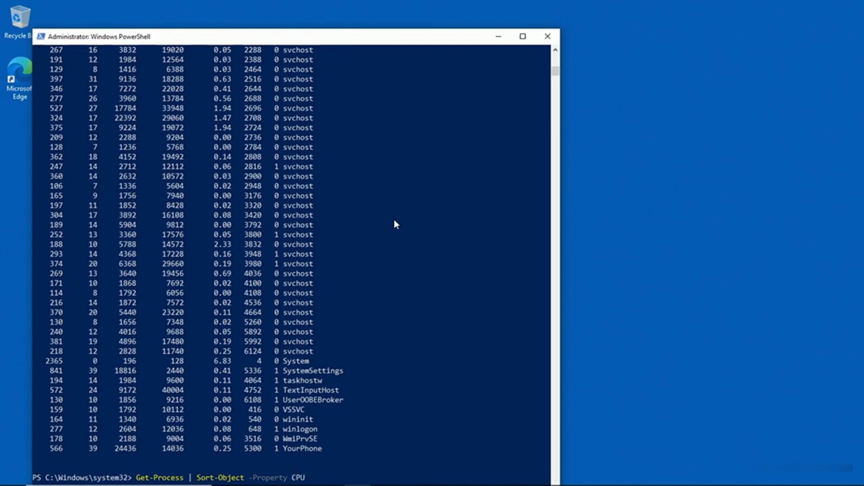
key("Return")
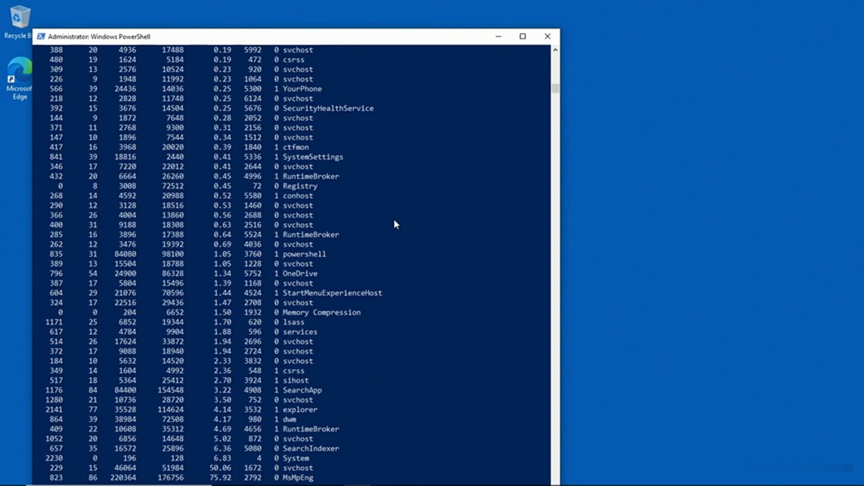
mouse_move(528, 44)
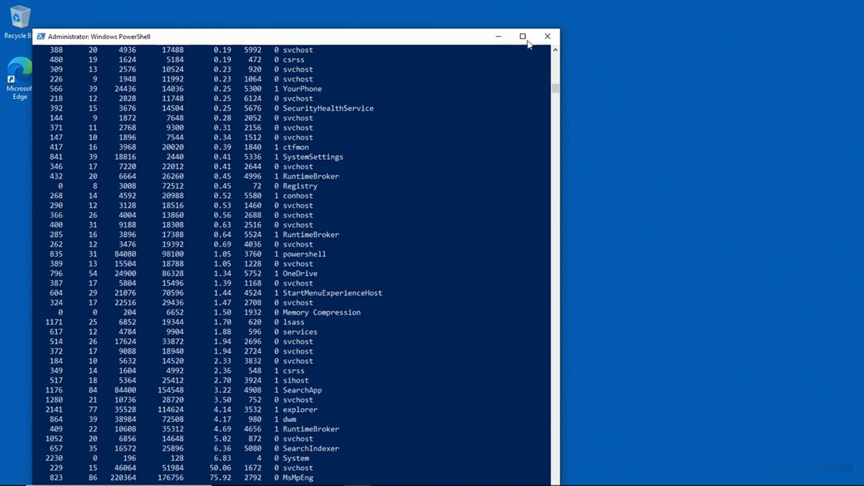
left_click(522, 36)
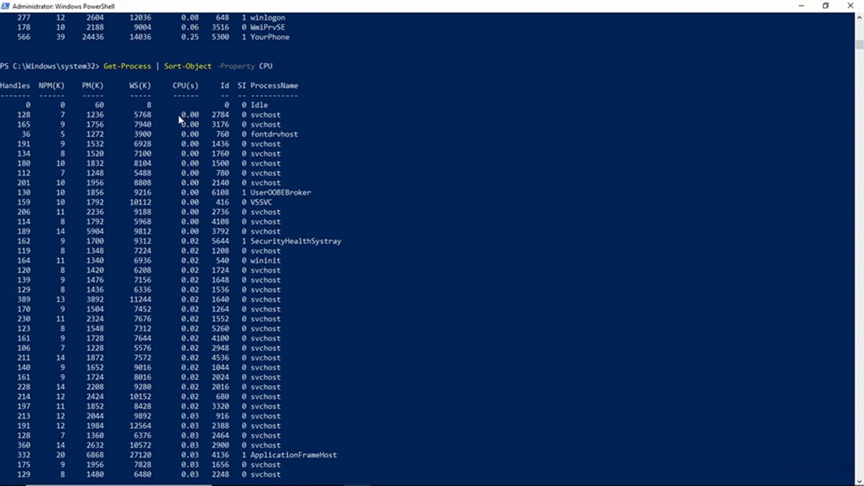
mouse_move(197, 123)
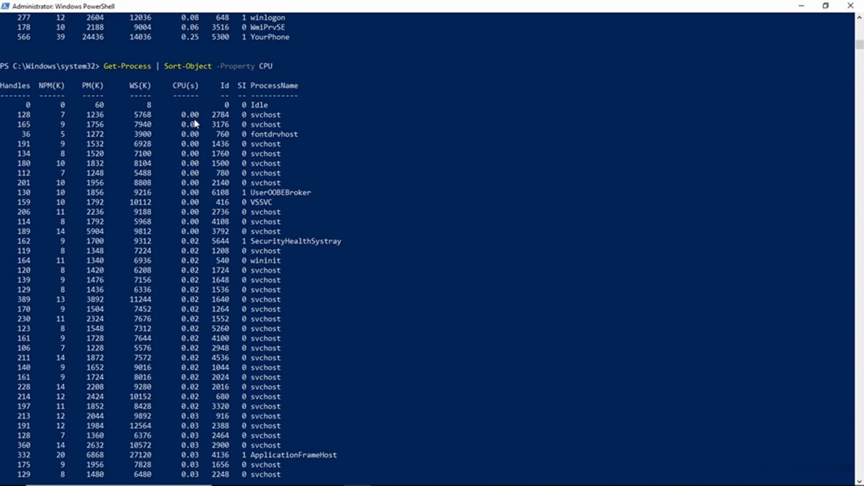
mouse_move(197, 222)
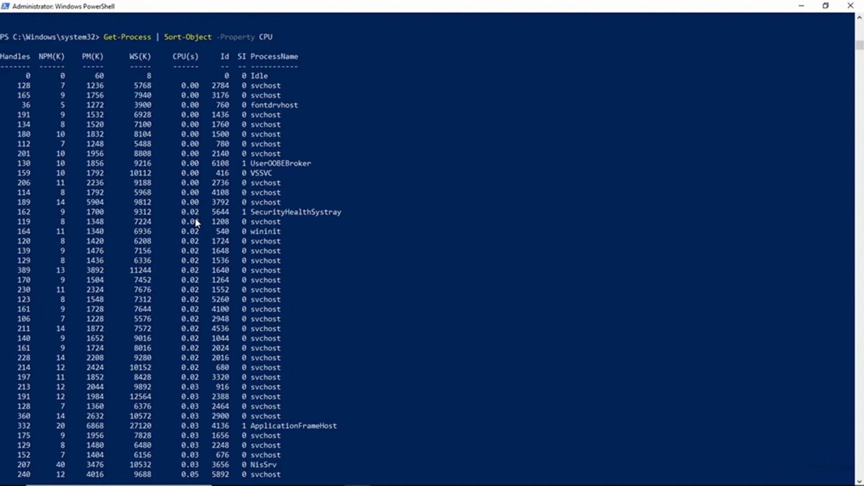
Scroll through the CPU-sorted process list in the maximized console to its end
scroll("down", 3)
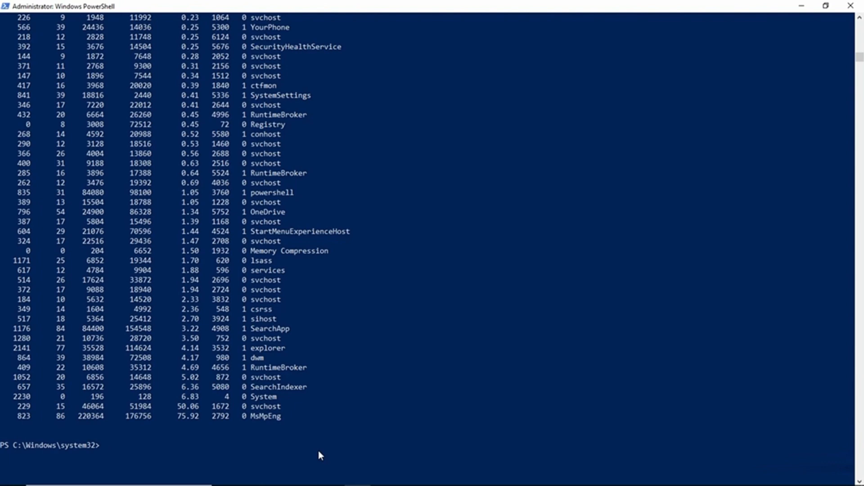
Enter Get-Process | Sort-Object -Property CPU | Select-Object -Last at the prompt
type("Get-Process | Sort-Object -Property CPU |")
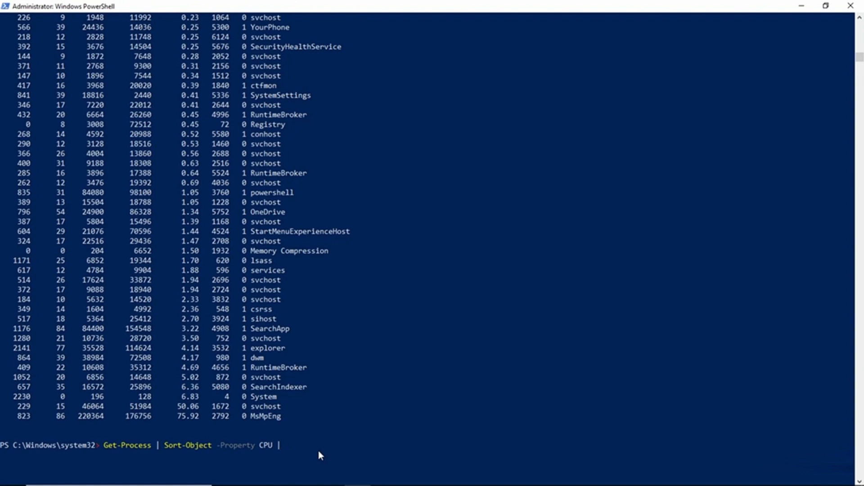
type("Select-")
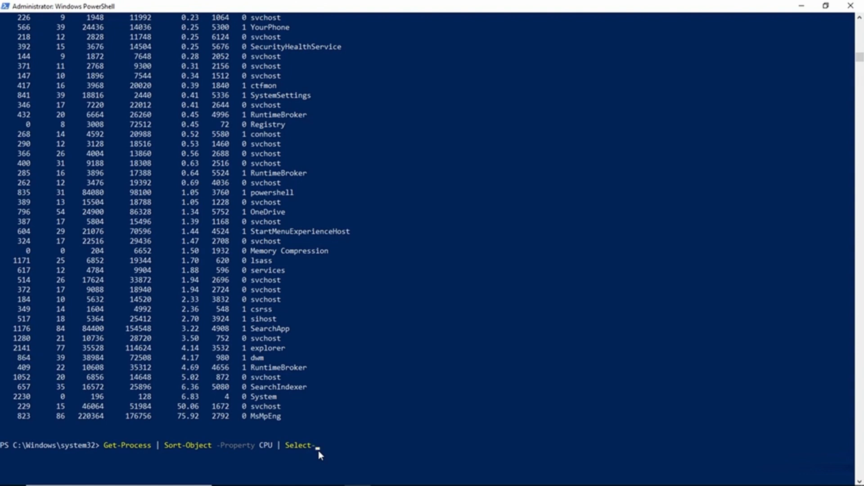
type("Object")
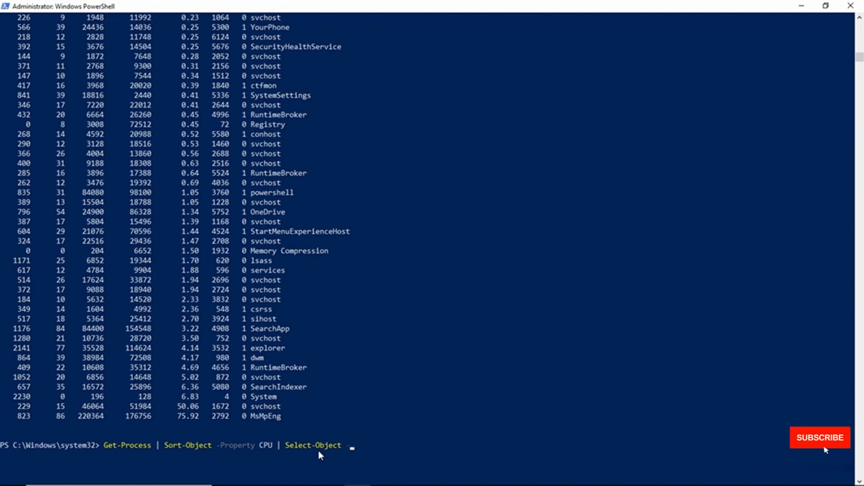
type("-Last")
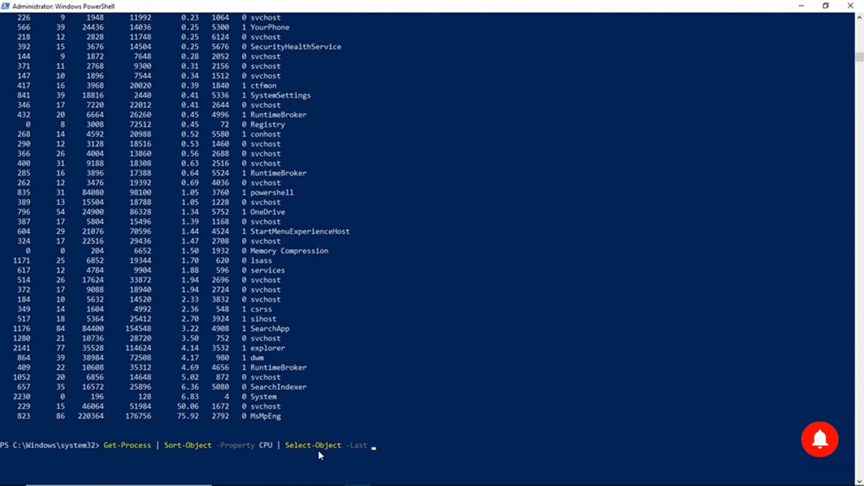